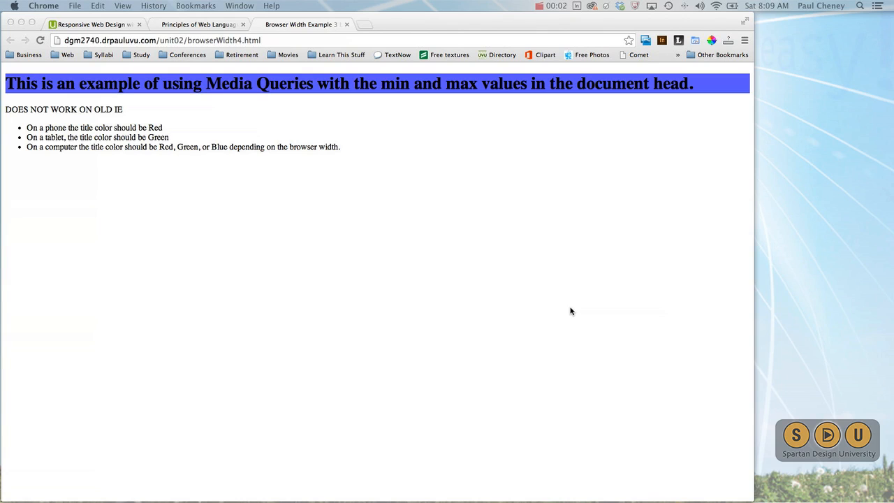
{"action": "mouse_move", "coordinate": [568, 308]}
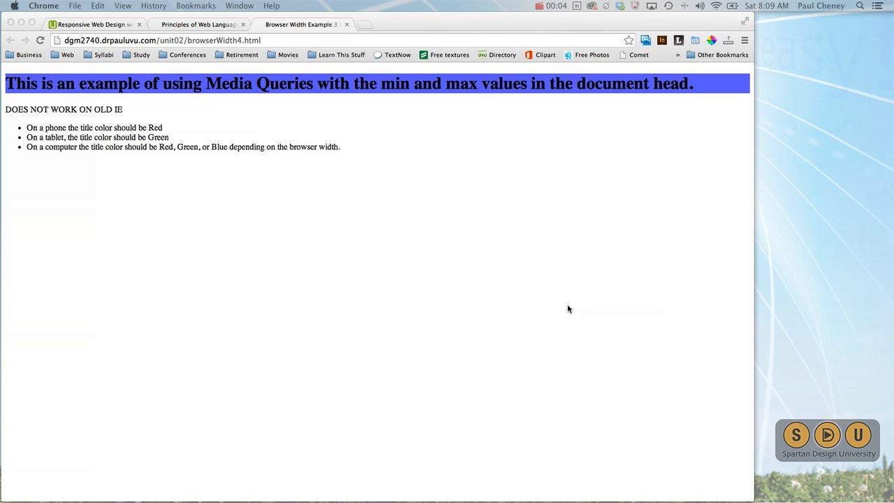
Open the page context menu on an empty area of the demo page.
{"action": "right_click", "coordinate": [293, 244]}
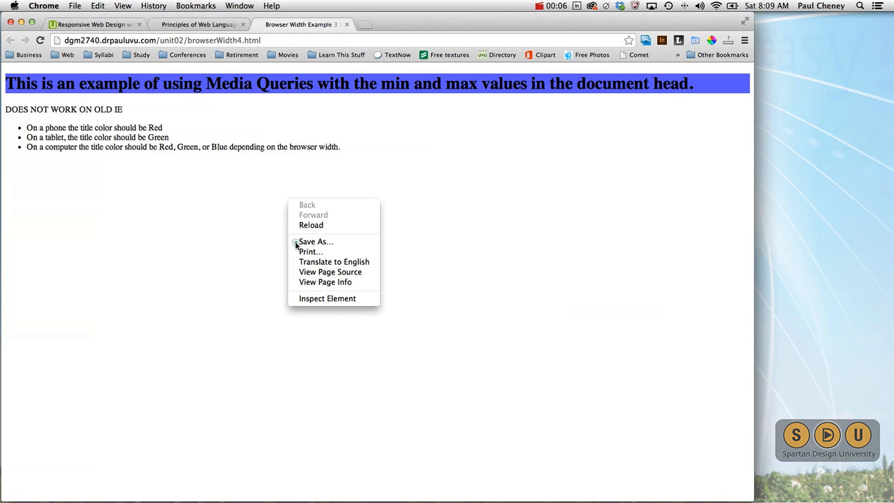
View the page source and select across the stylesheet link lines in the head.
{"action": "left_click", "coordinate": [330, 271]}
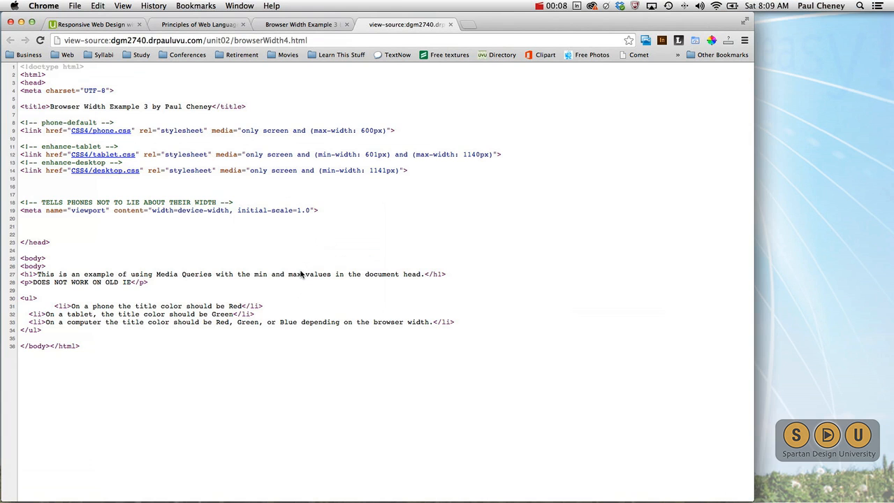
{"action": "mouse_move", "coordinate": [87, 136]}
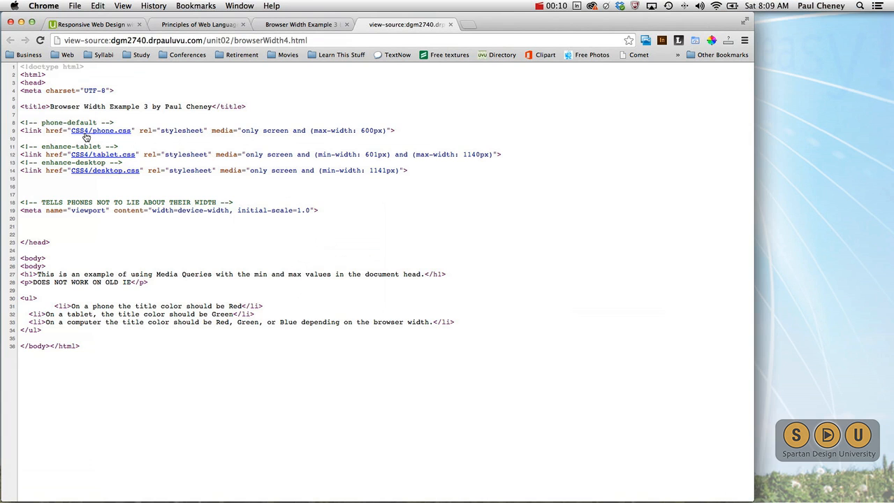
{"action": "mouse_move", "coordinate": [69, 180]}
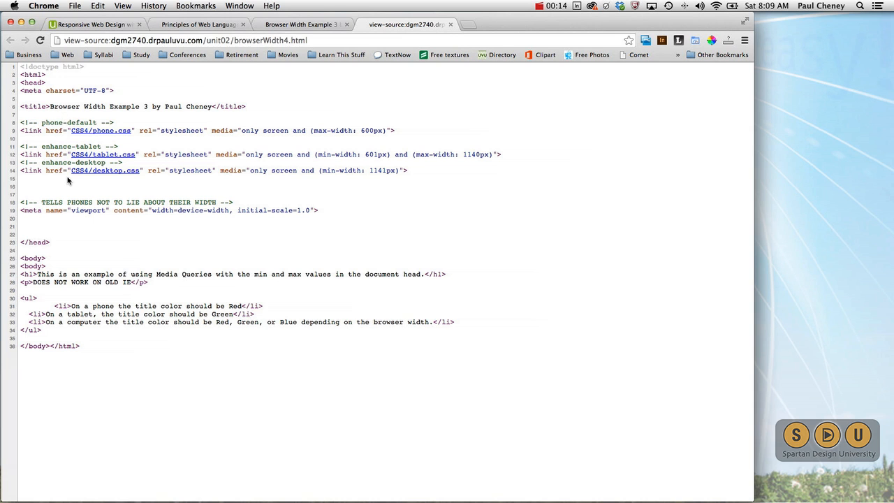
{"action": "mouse_move", "coordinate": [73, 146]}
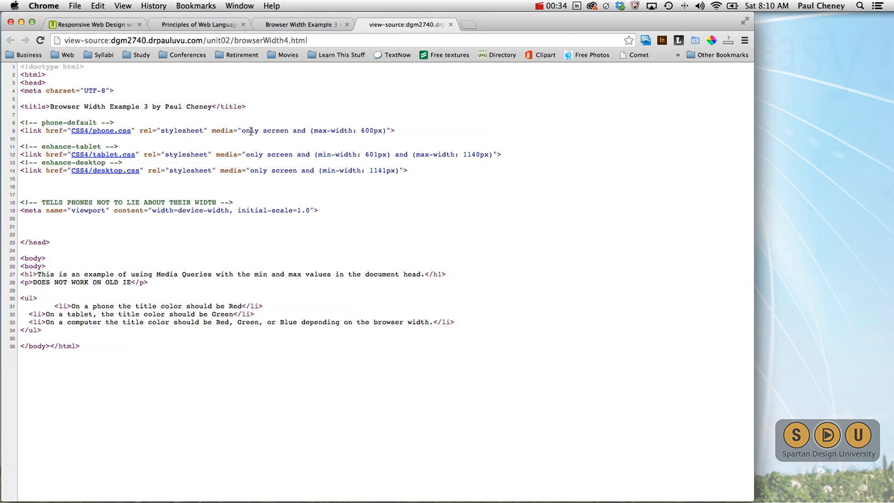
{"action": "left_click_drag", "start_coordinate": [243, 131], "coordinate": [383, 131]}
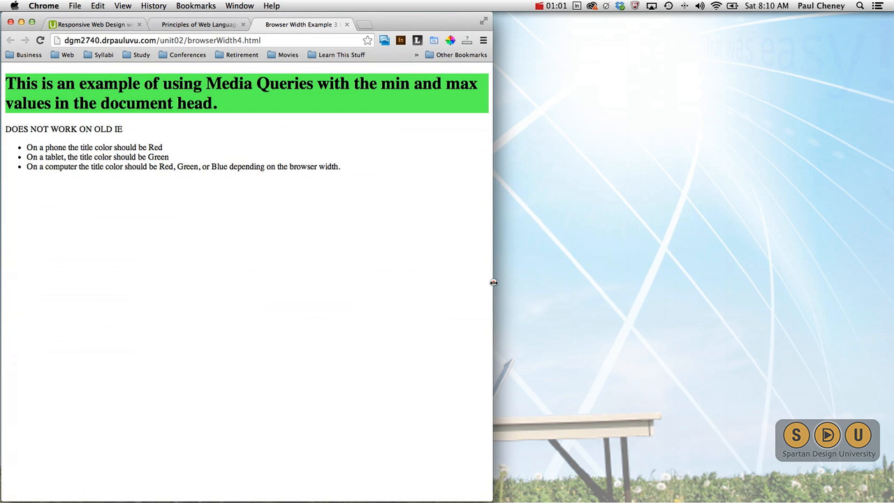
Drag the window edge inward to a tablet width and switch back to the source tab.
{"action": "left_click_drag", "start_coordinate": [493, 282], "coordinate": [355, 282]}
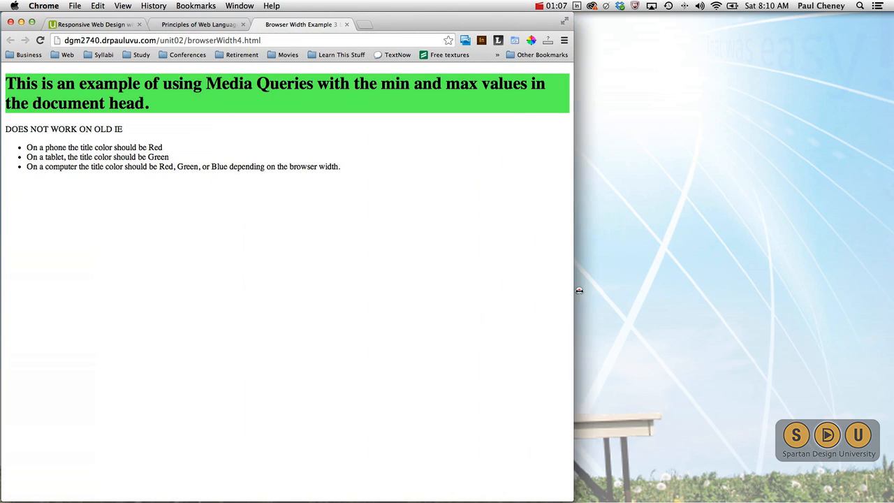
{"action": "left_click", "coordinate": [542, 6]}
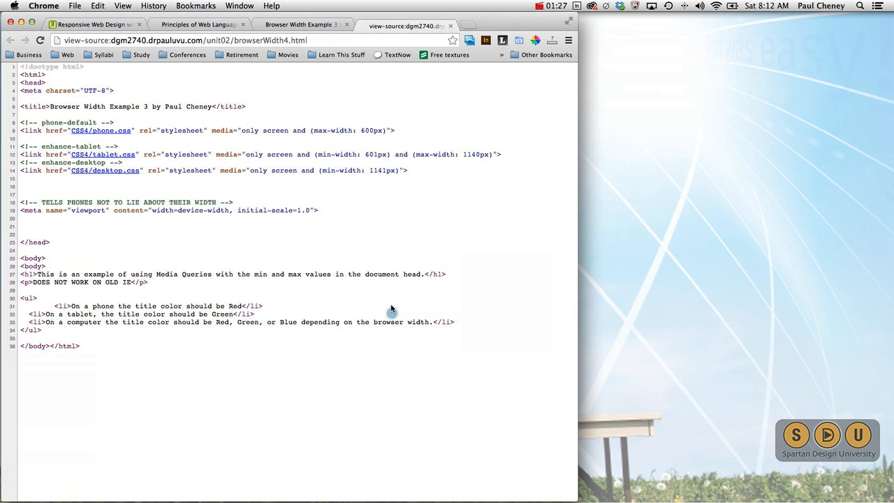
Highlight the tablet stylesheet's 1140px max-width value in the source.
{"action": "double_click", "coordinate": [374, 153]}
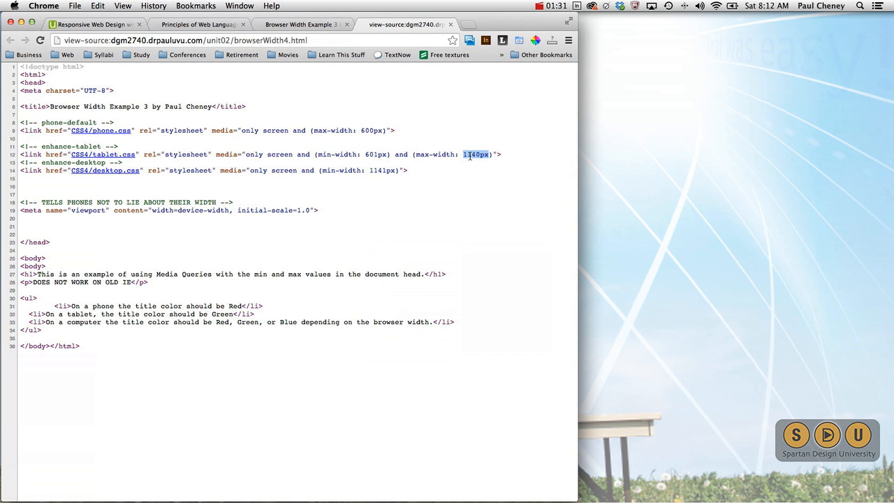
{"action": "mouse_move", "coordinate": [411, 167]}
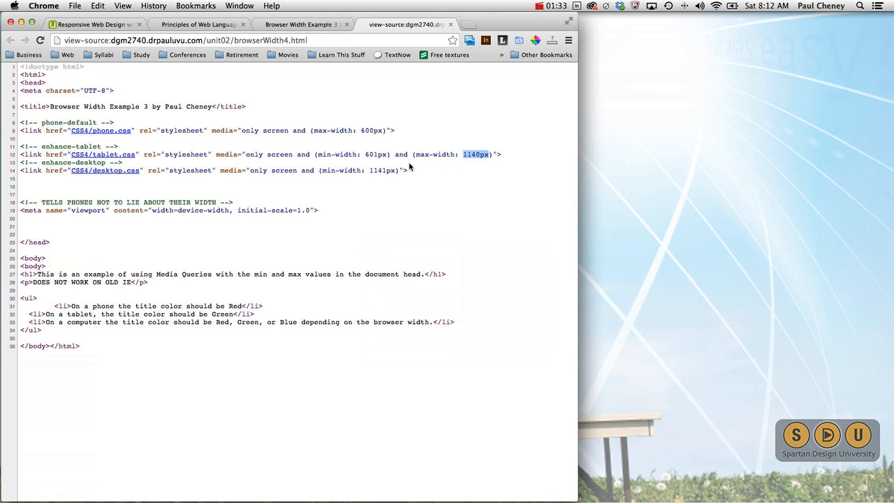
{"action": "mouse_move", "coordinate": [391, 165]}
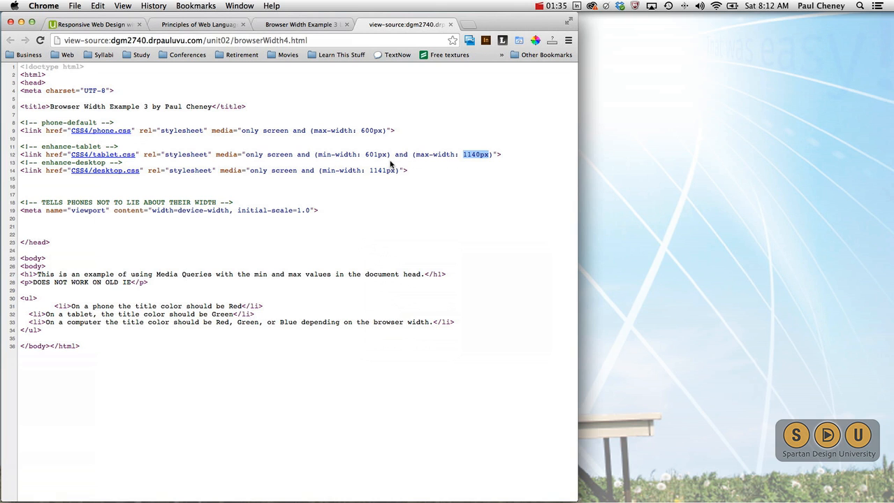
{"action": "mouse_move", "coordinate": [888, 138]}
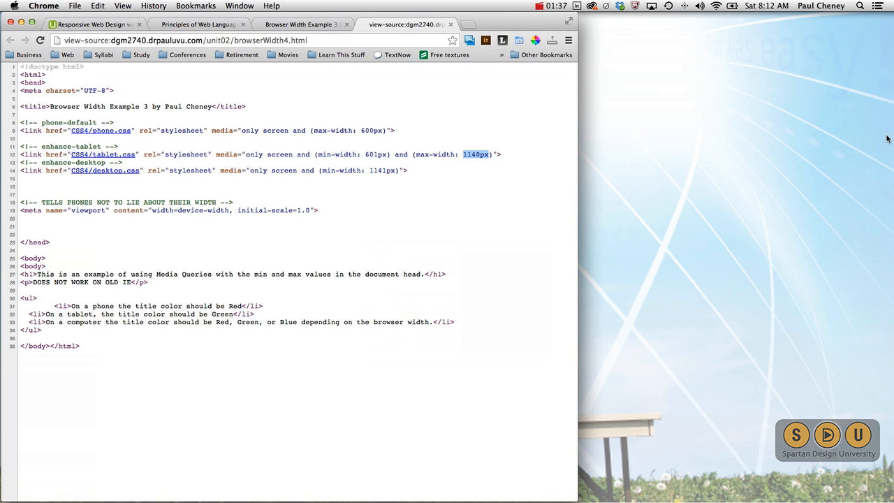
{"action": "mouse_move", "coordinate": [710, 112]}
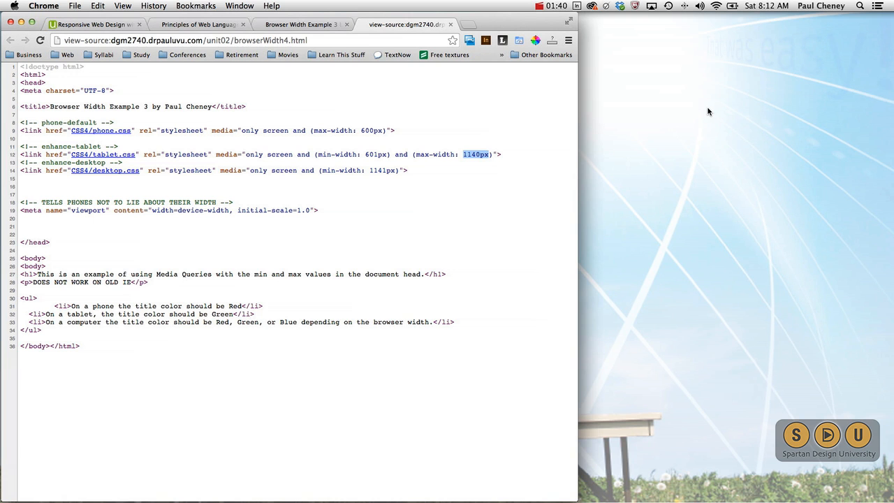